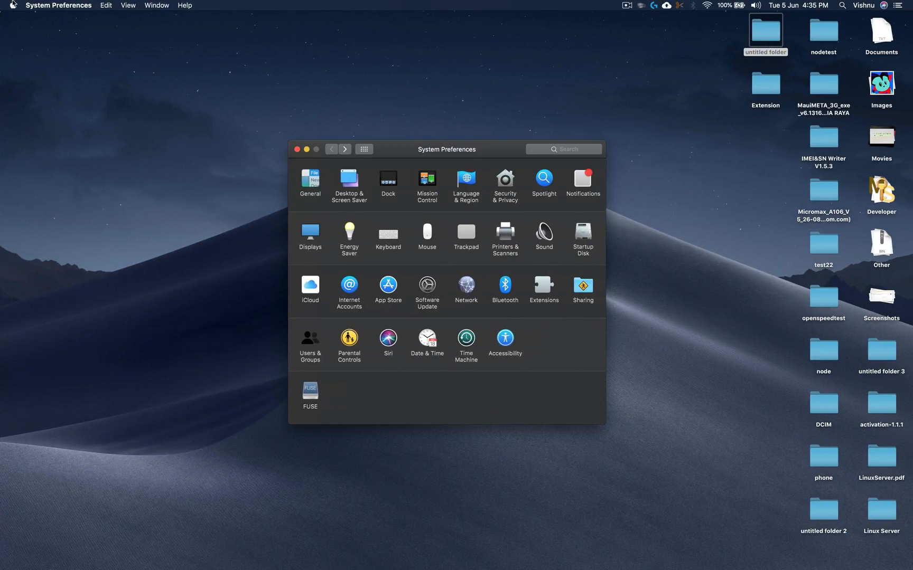
Step: Launch System Preferences from the Apple menu and enable Reduce motion in Accessibility's Display settings
{"action": "left_click", "coordinate": [10, 5]}
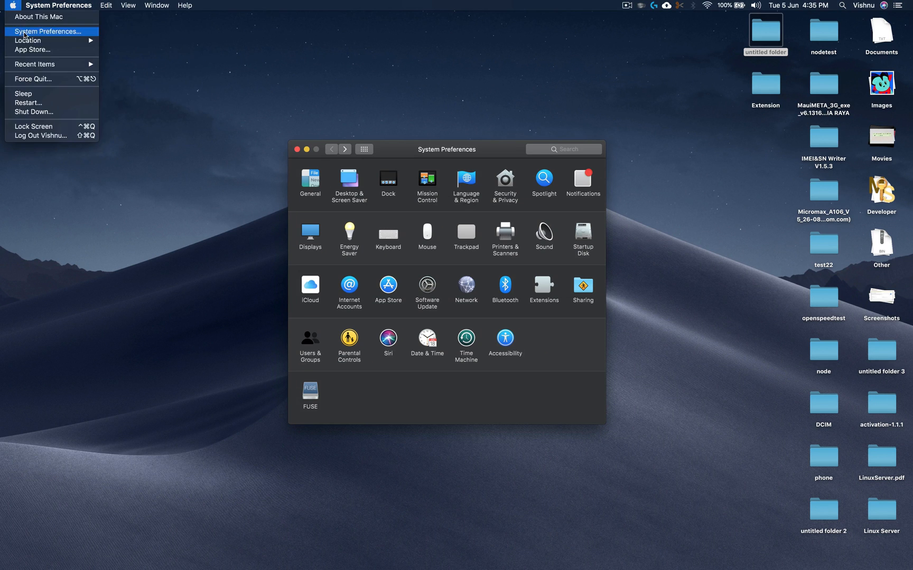
{"action": "left_click", "coordinate": [55, 5]}
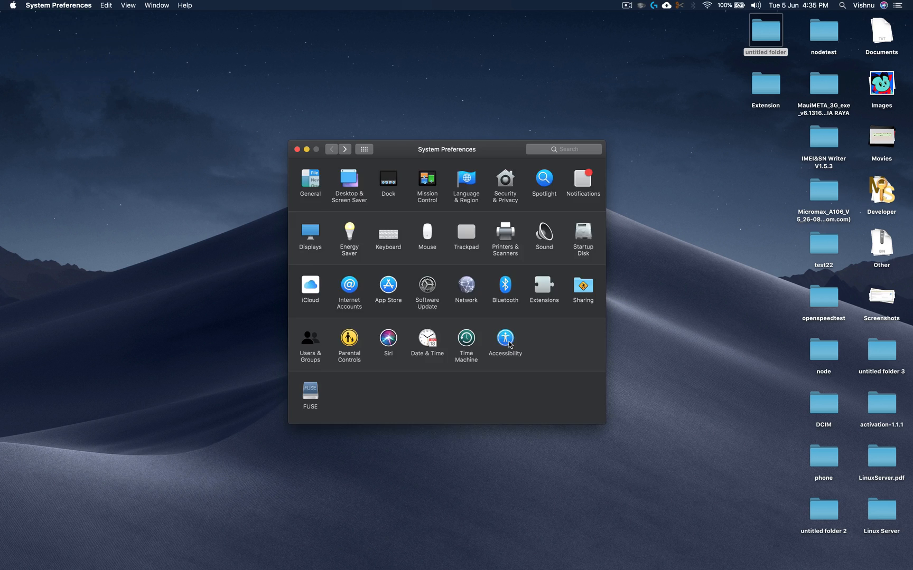
{"action": "left_click", "coordinate": [505, 338]}
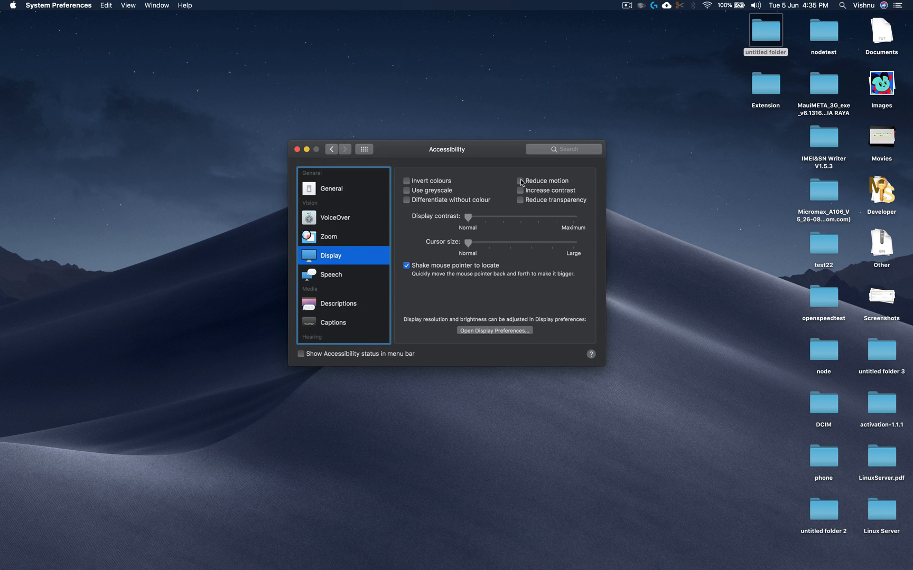
{"action": "left_click", "coordinate": [520, 181]}
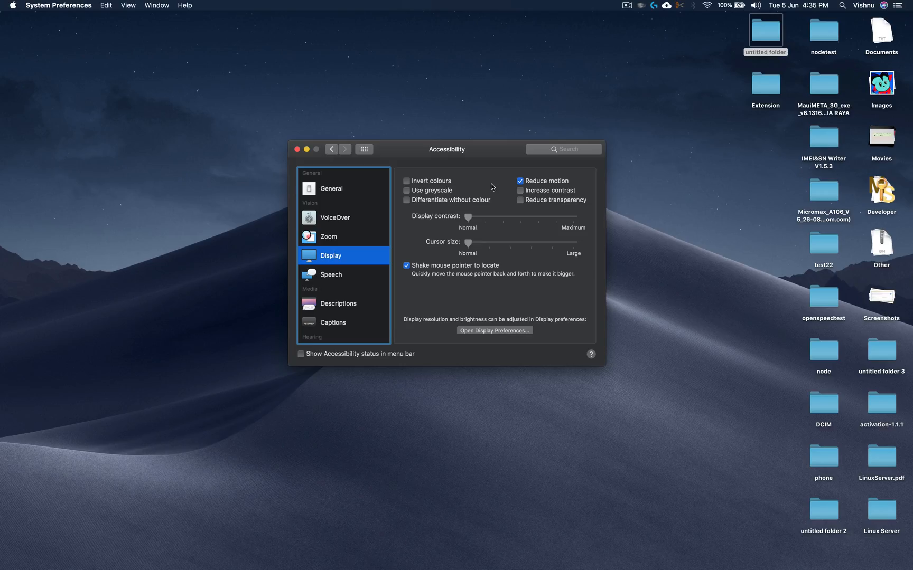